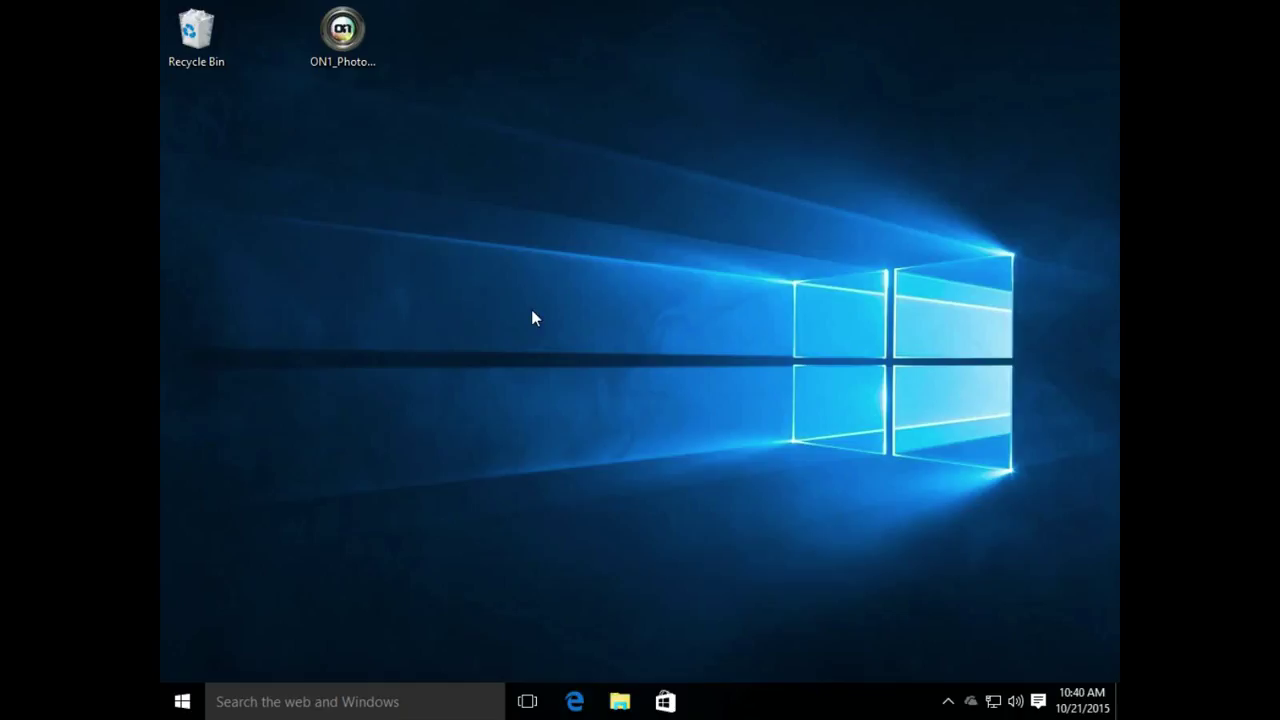
Run the ON1_Photo_10.0.0 installer from the desktop.
left_click(345, 32)
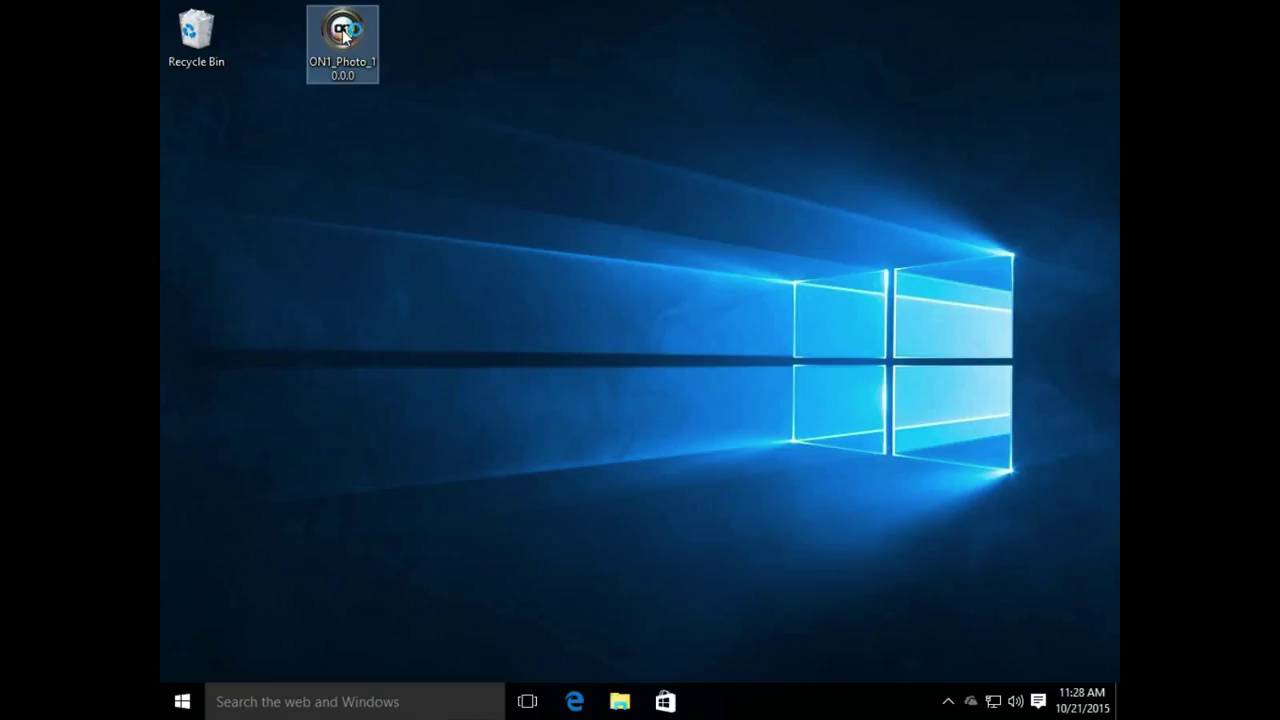
double_click(340, 30)
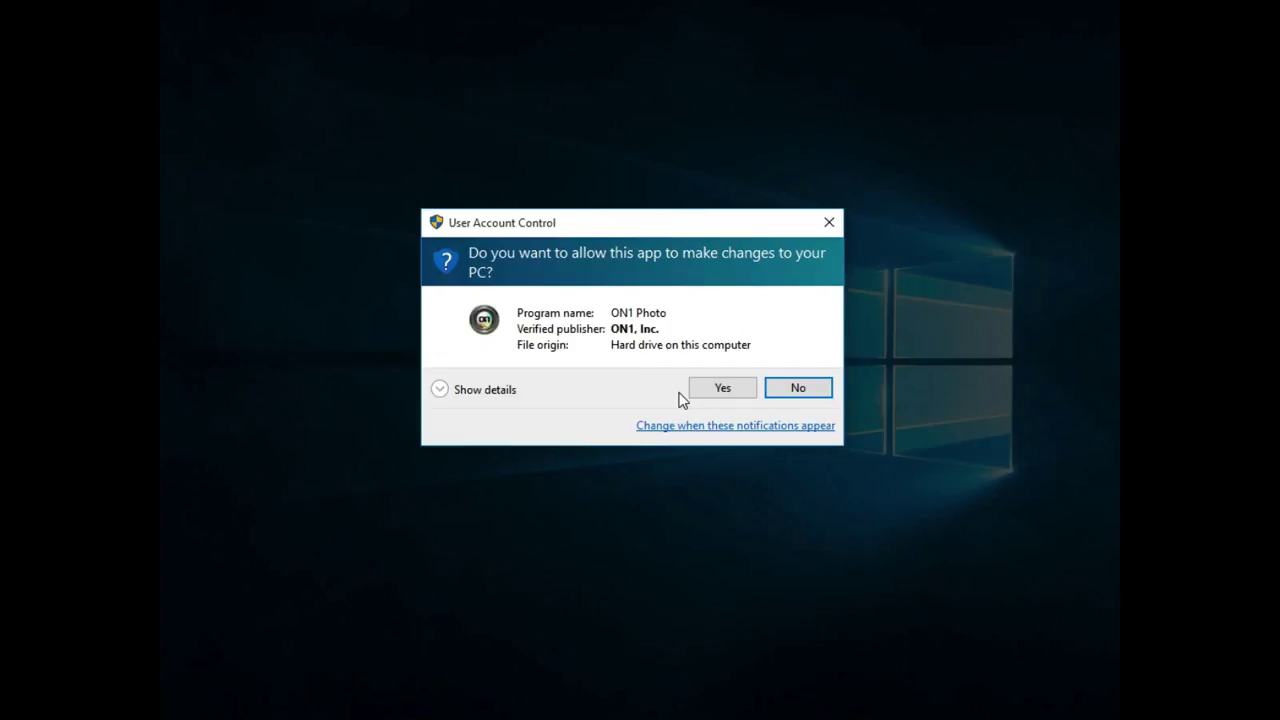
Approve the User Account Control prompt so the InstallShield Wizard opens.
left_click(722, 387)
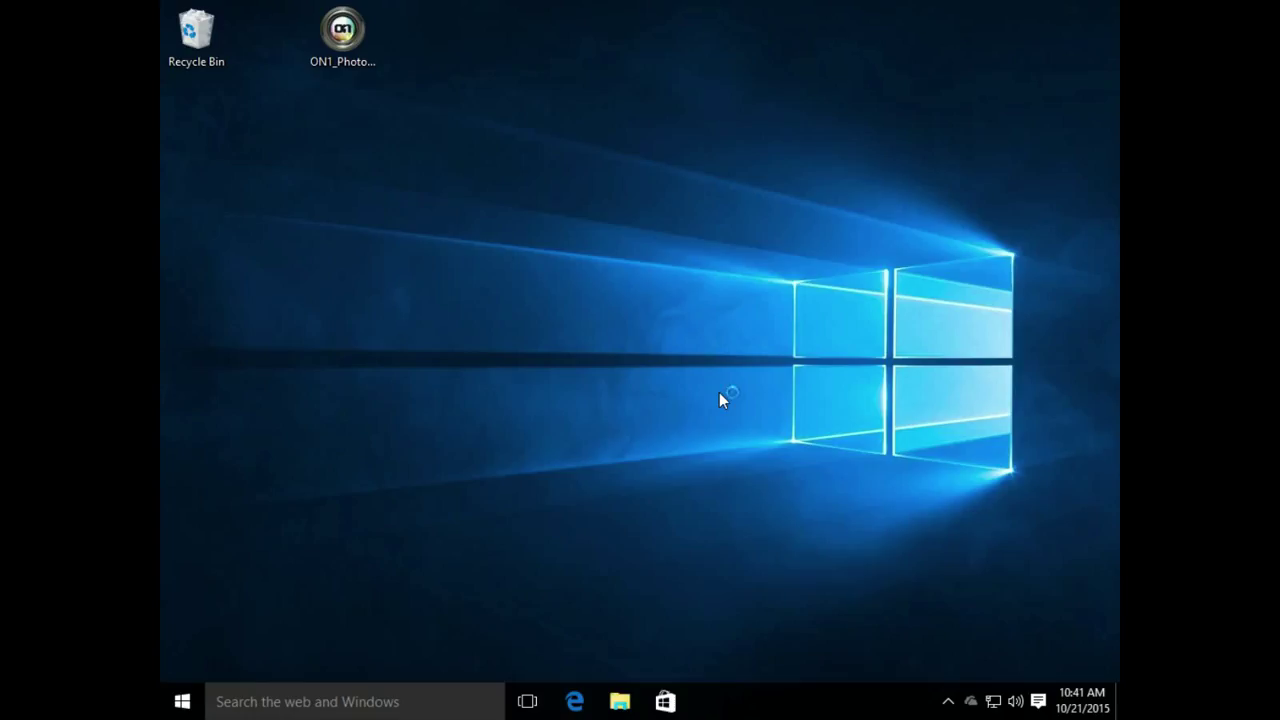
double_click(342, 32)
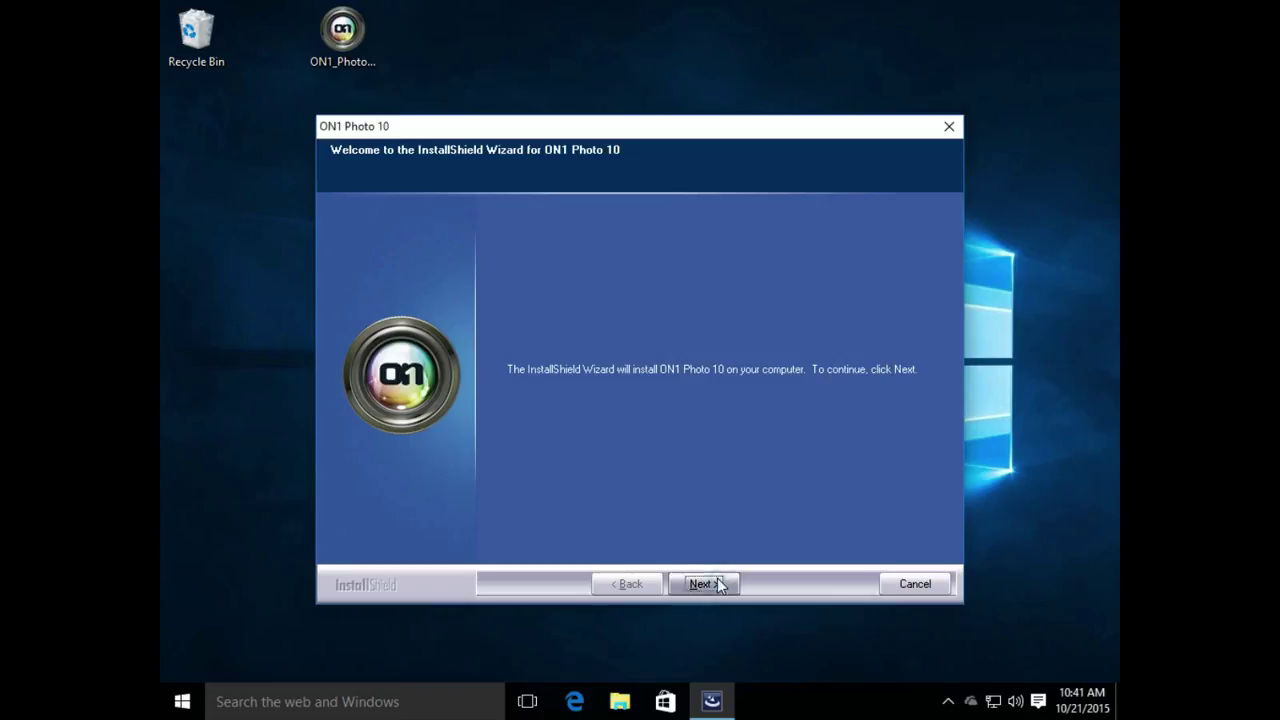
Move past the welcome page and accept the ON1 license agreement.
left_click(702, 583)
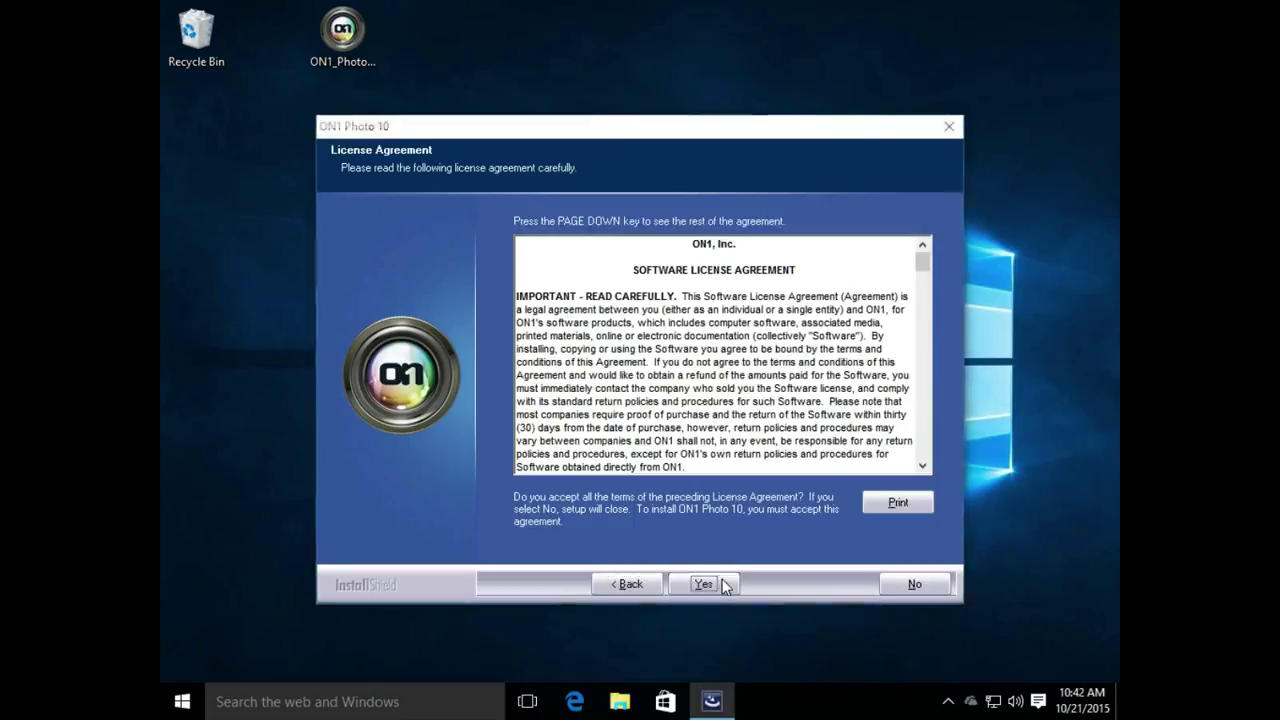
left_click(702, 584)
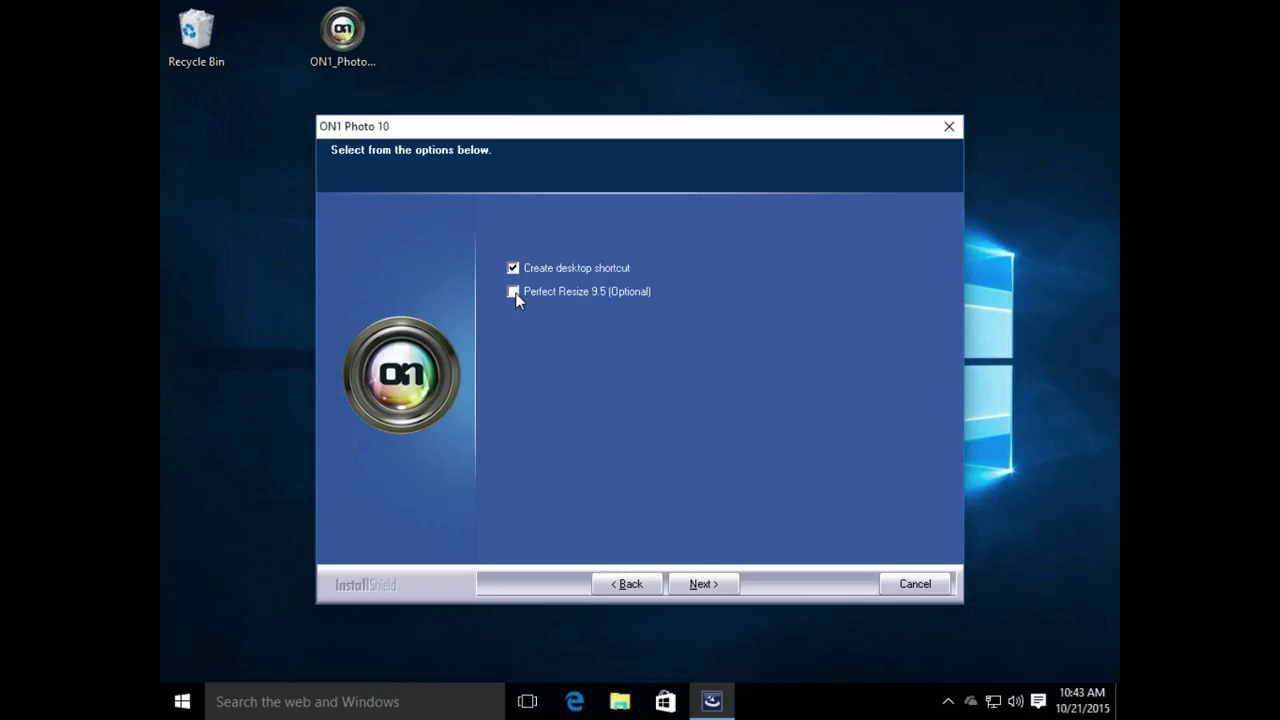
Keep the desktop shortcut, exclude Perfect Resize 9.5, and remove all older ON1 versions.
left_click(513, 294)
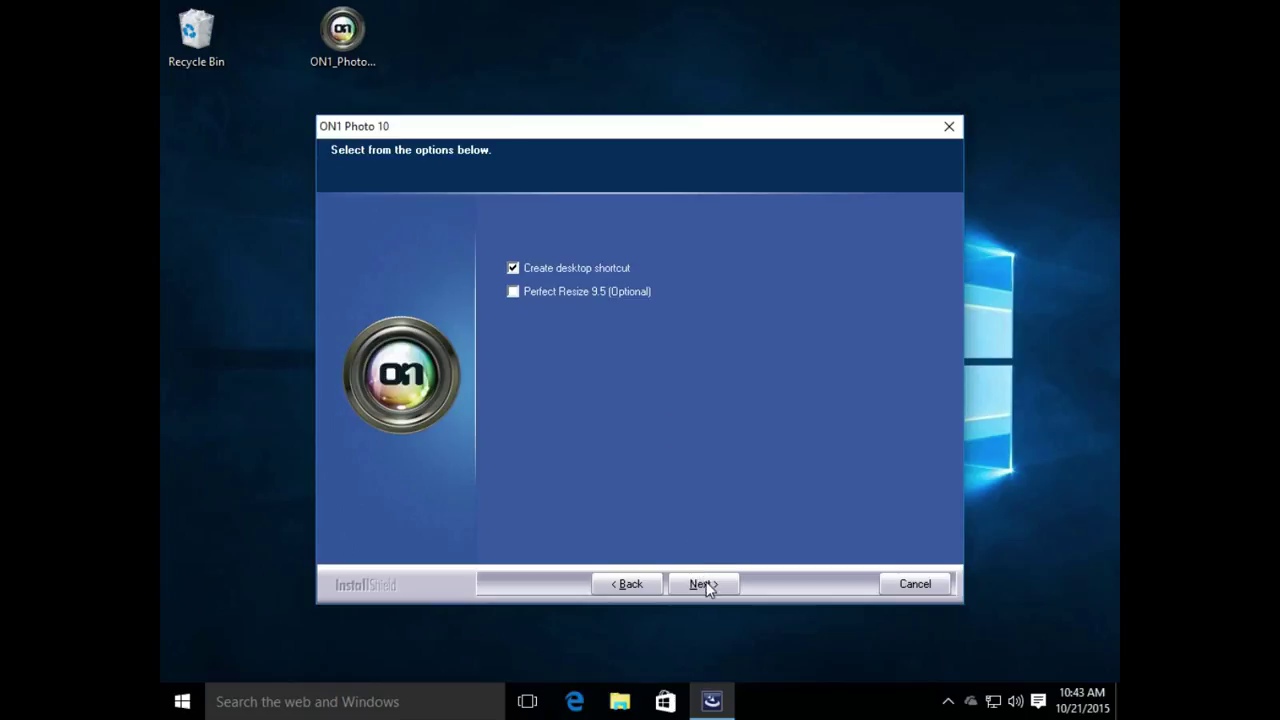
left_click(703, 583)
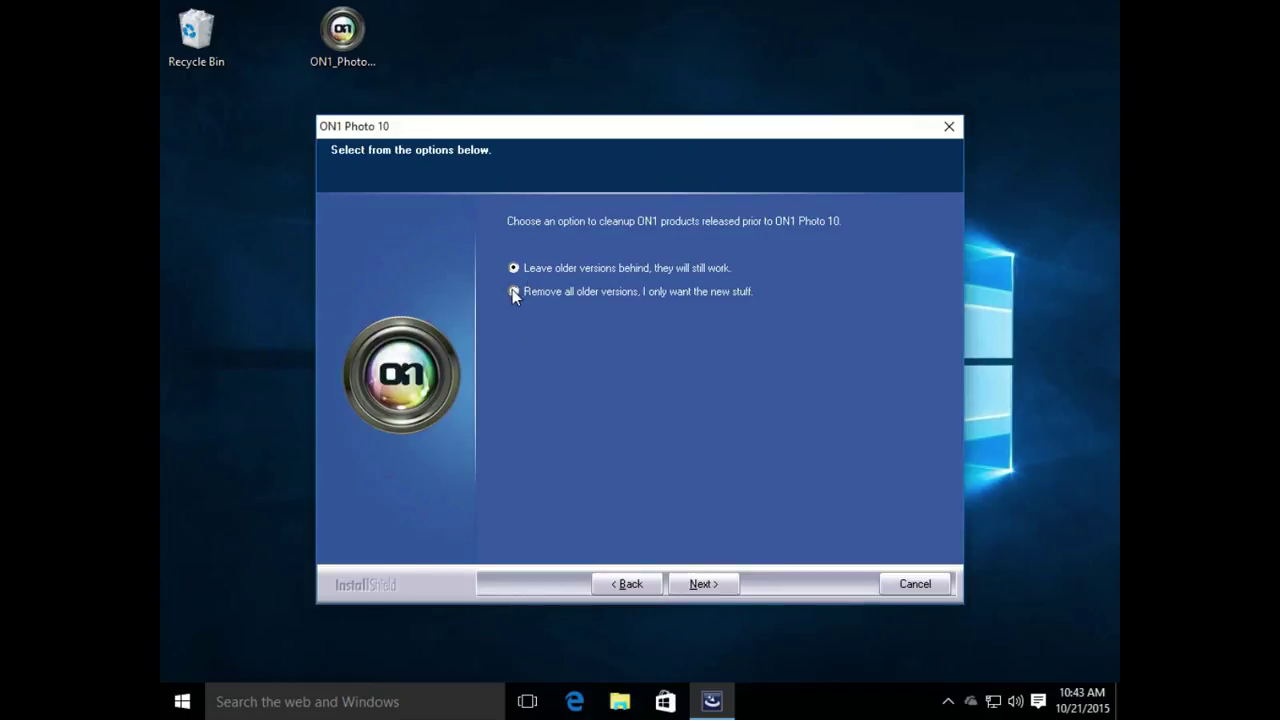
left_click(512, 291)
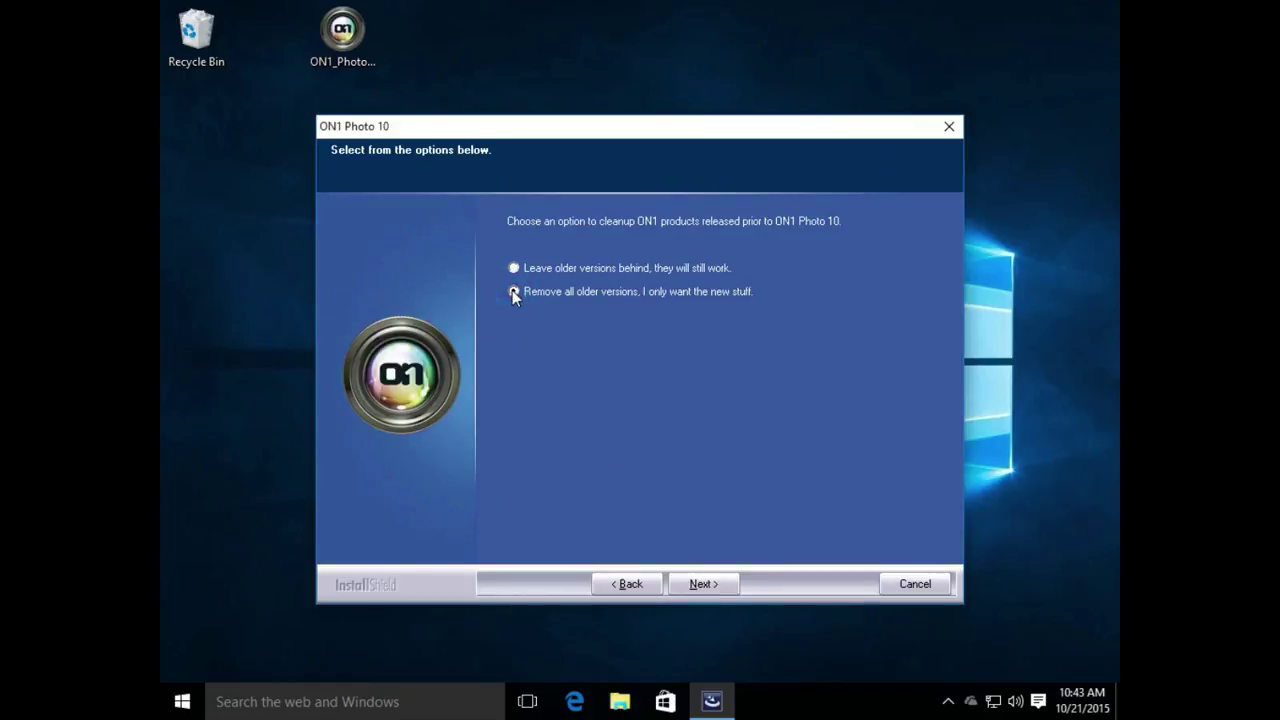
left_click(703, 584)
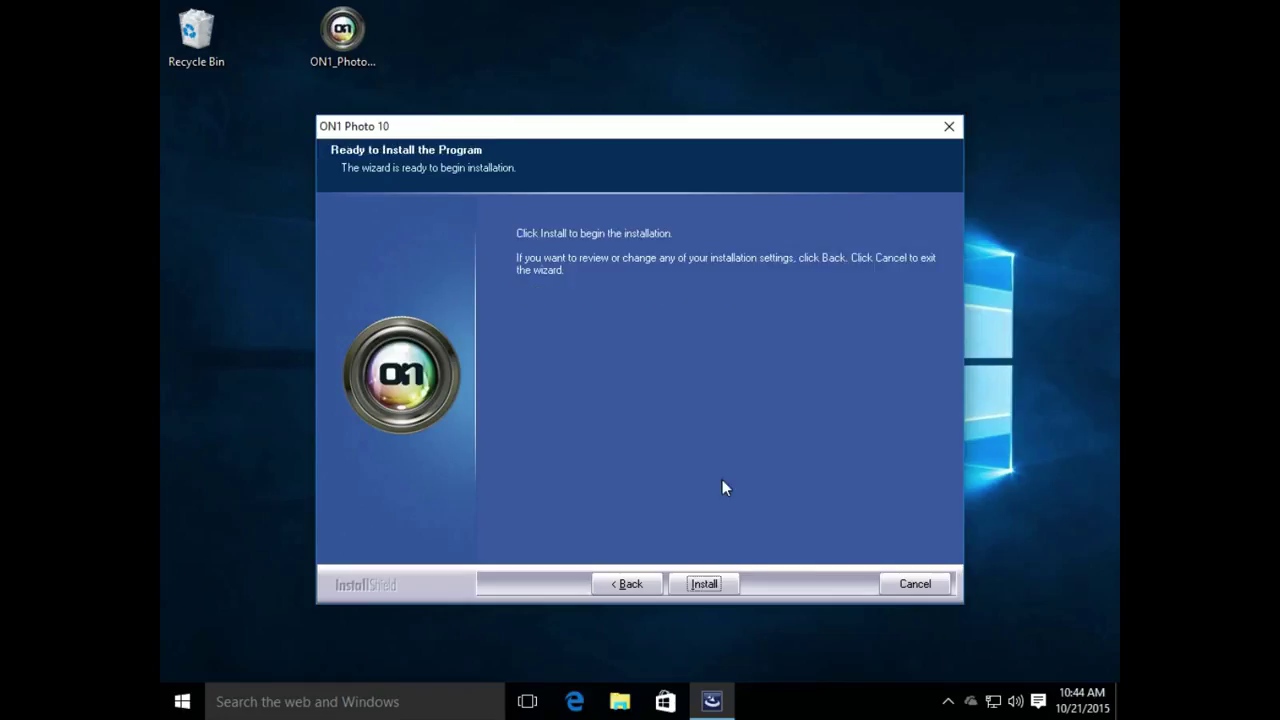
Install ON1 Photo 10, uncheck the introductory video, and finish the wizard.
left_click(703, 583)
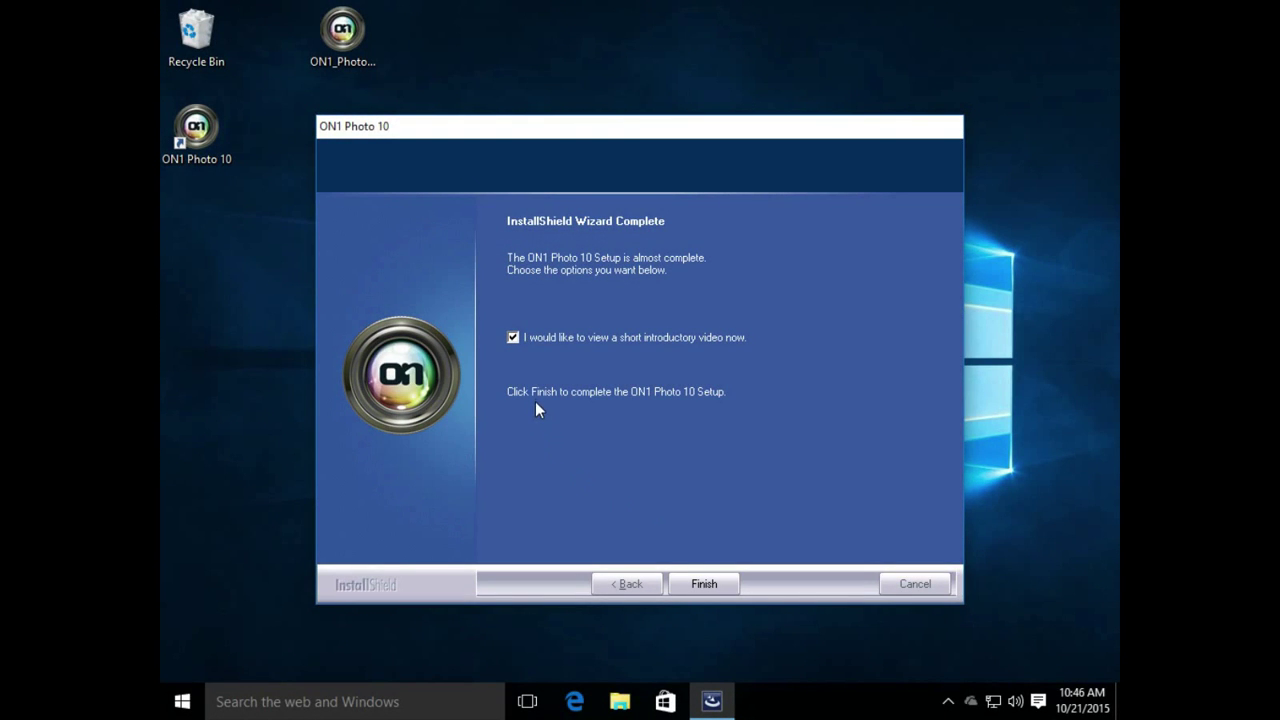
mouse_move(520, 365)
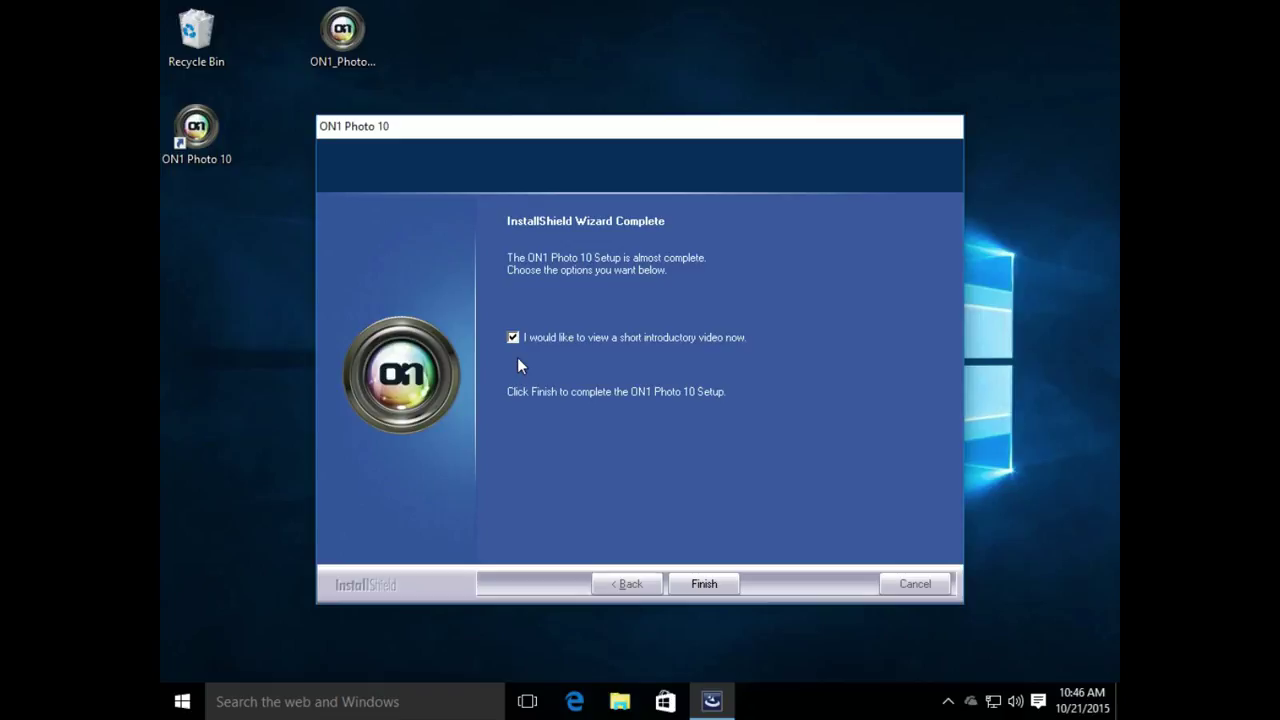
left_click(511, 337)
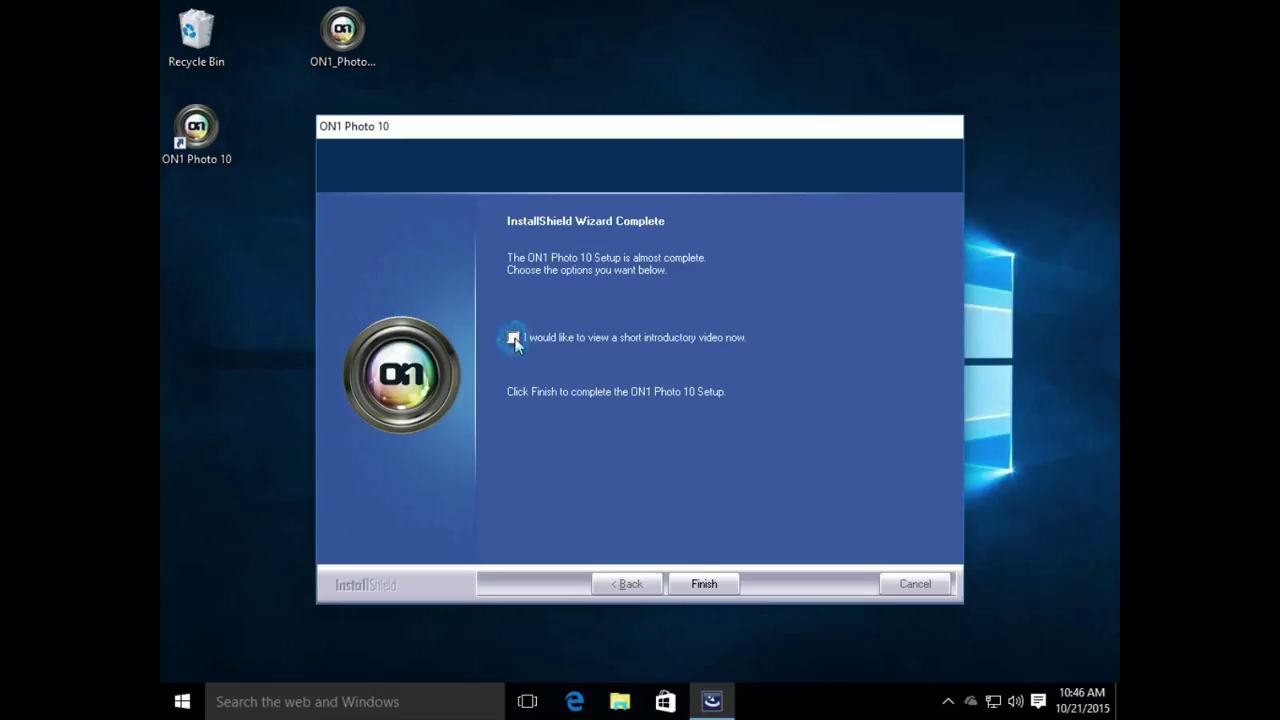
left_click(703, 583)
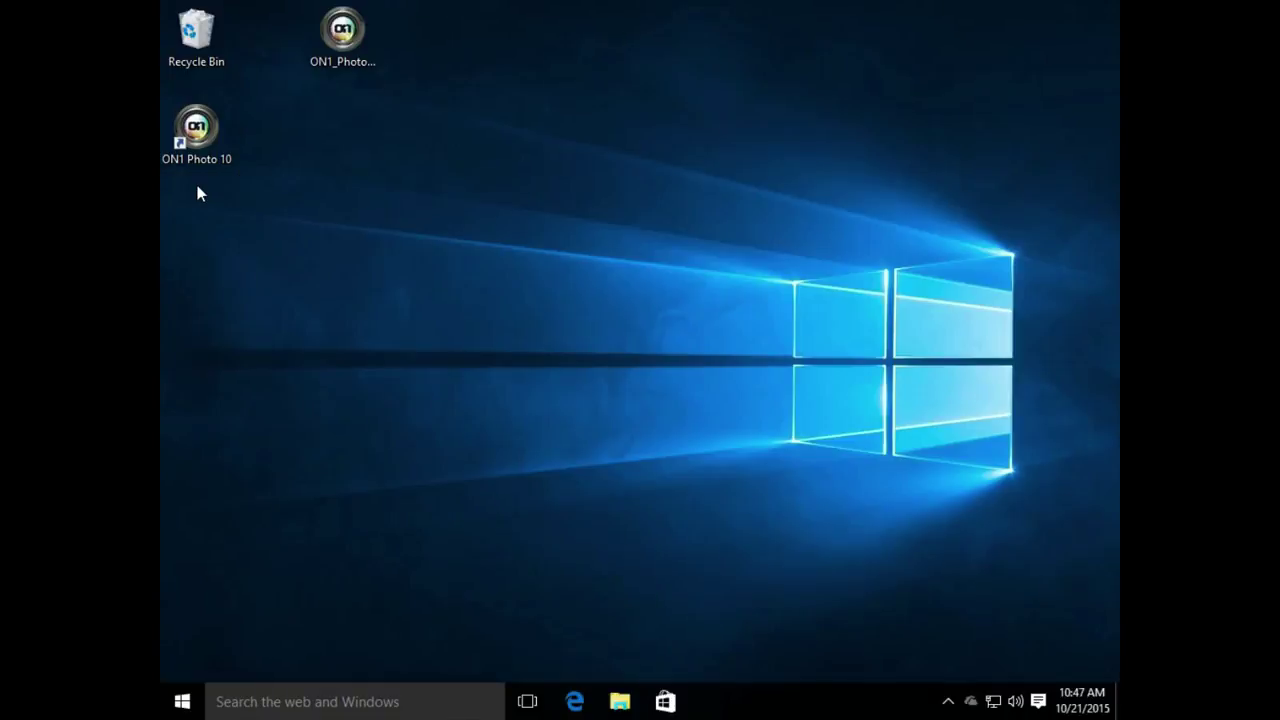
mouse_move(180, 697)
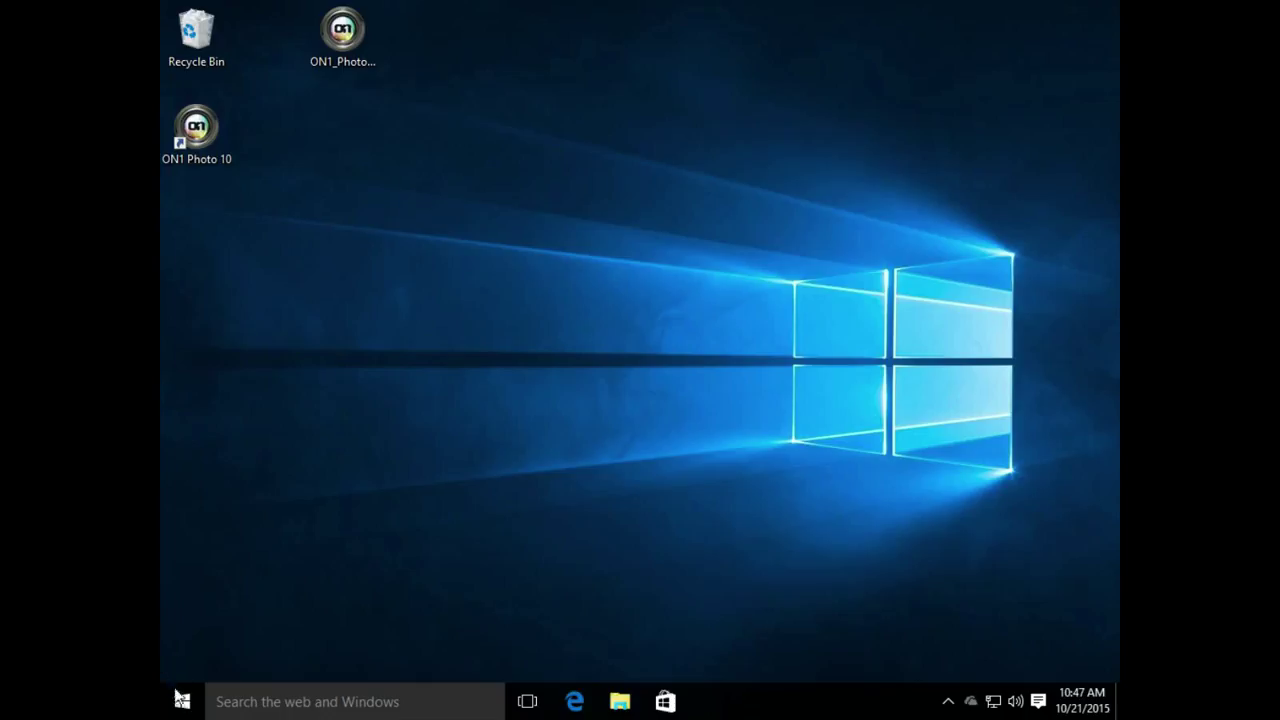
Browse the Start menu's All apps list down to the ON1 folder.
left_click(180, 702)
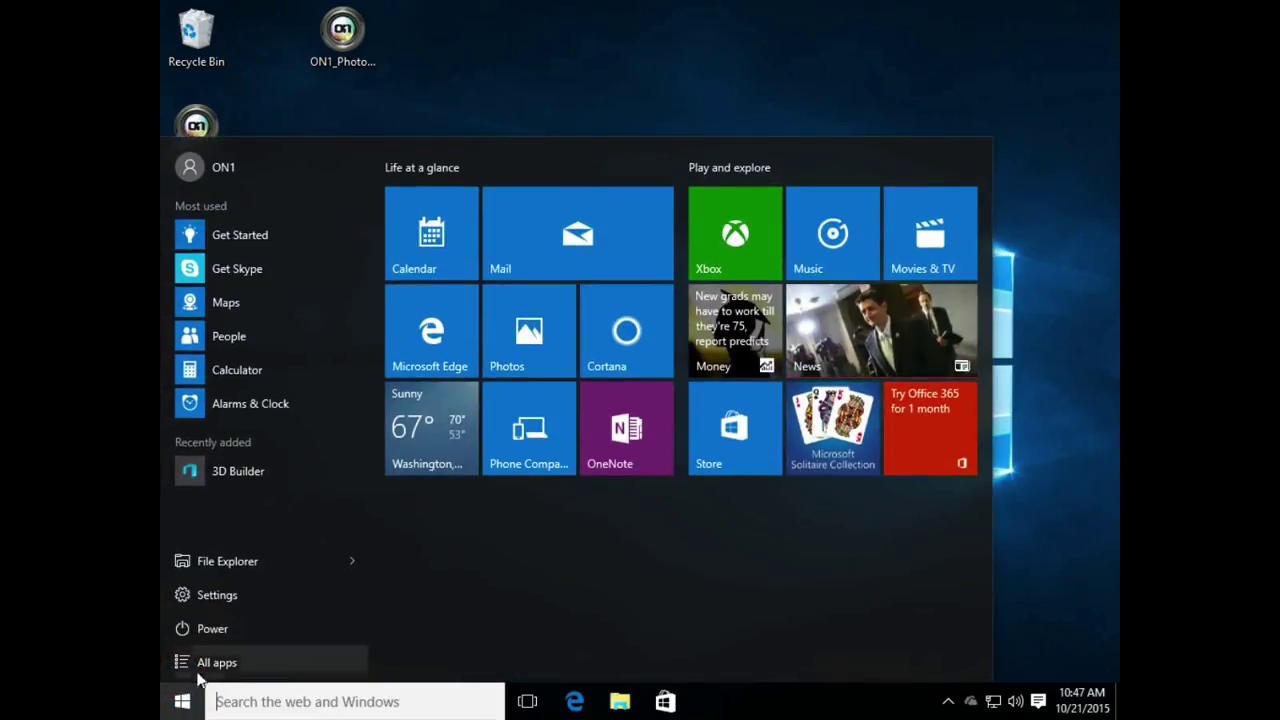
left_click(217, 662)
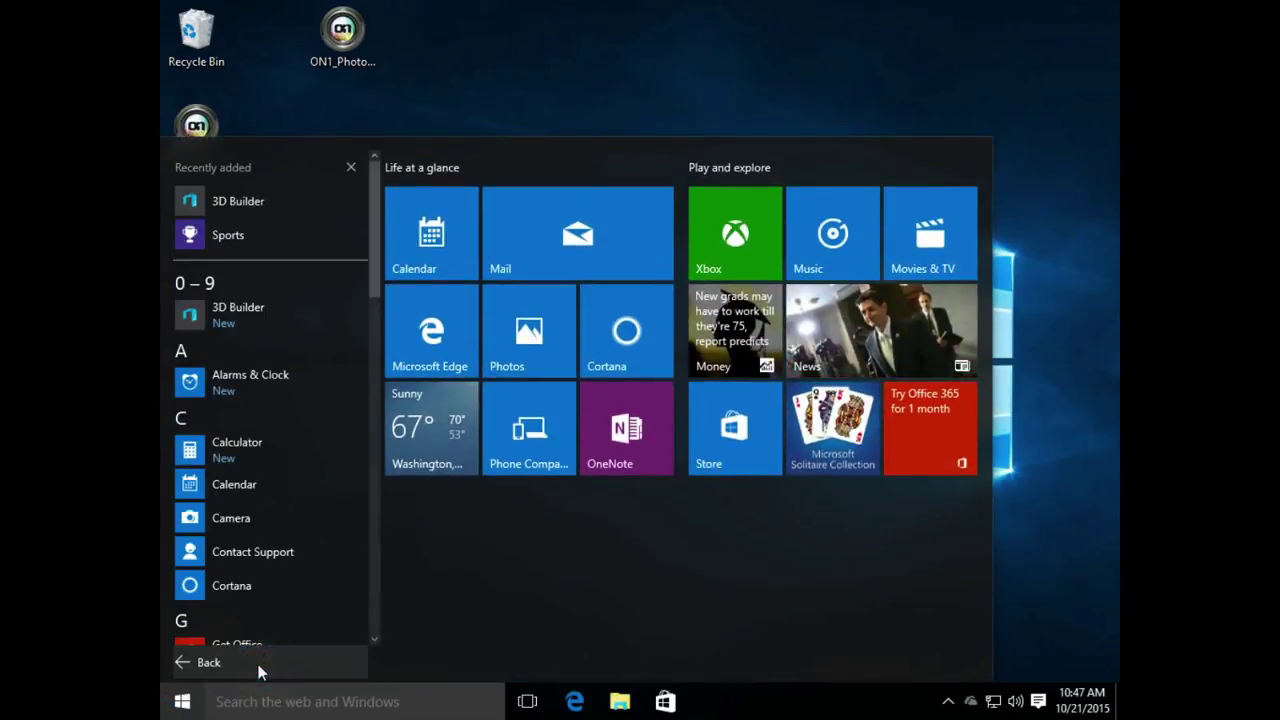
scroll("down", 3)
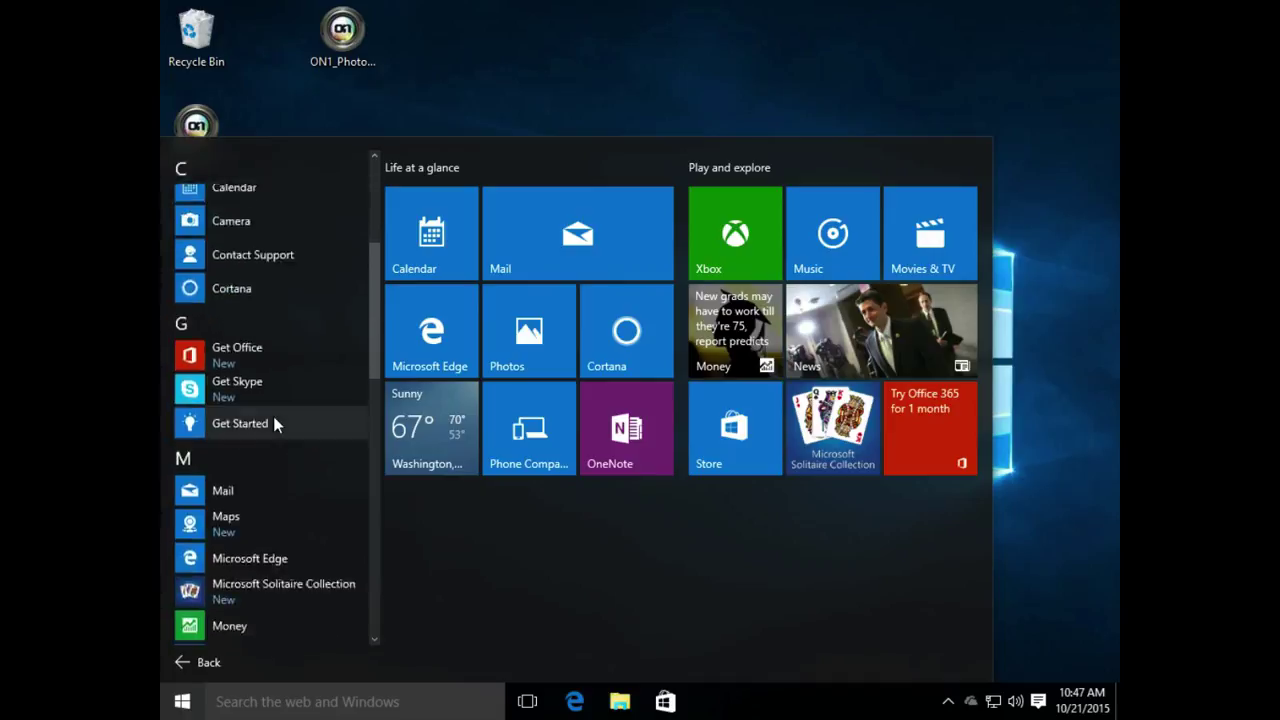
scroll("down", 3)
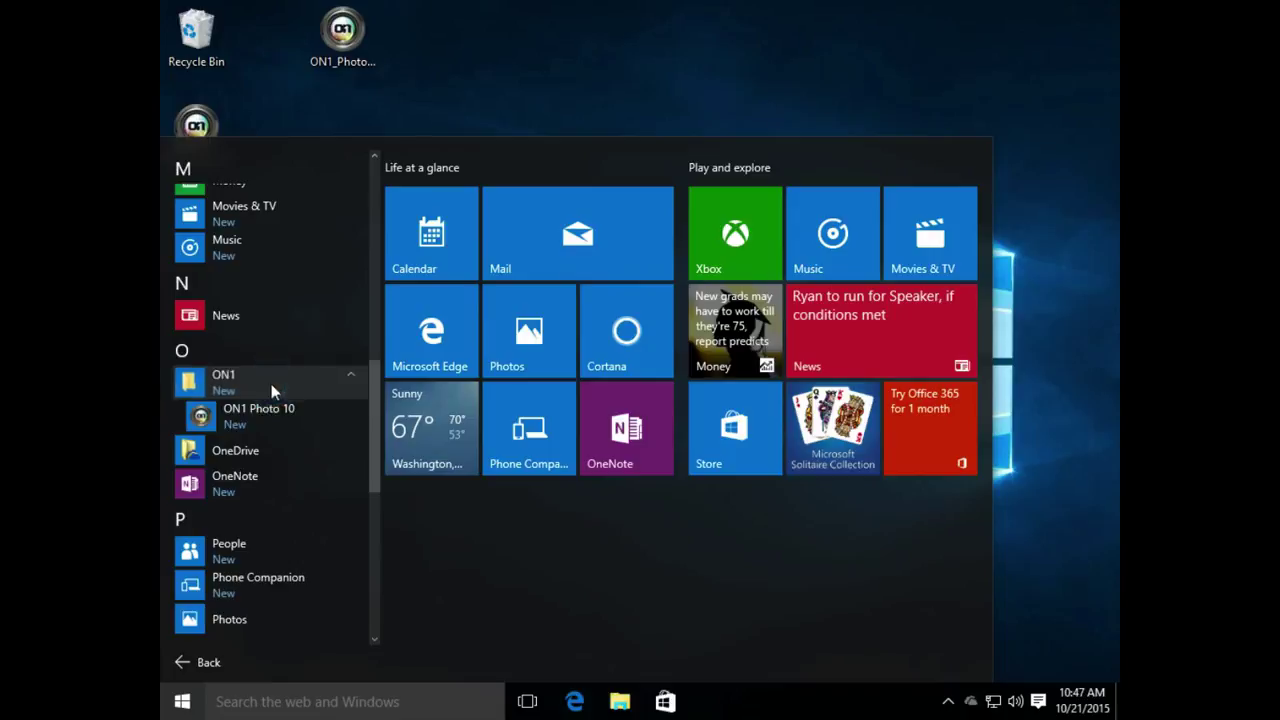
mouse_move(292, 426)
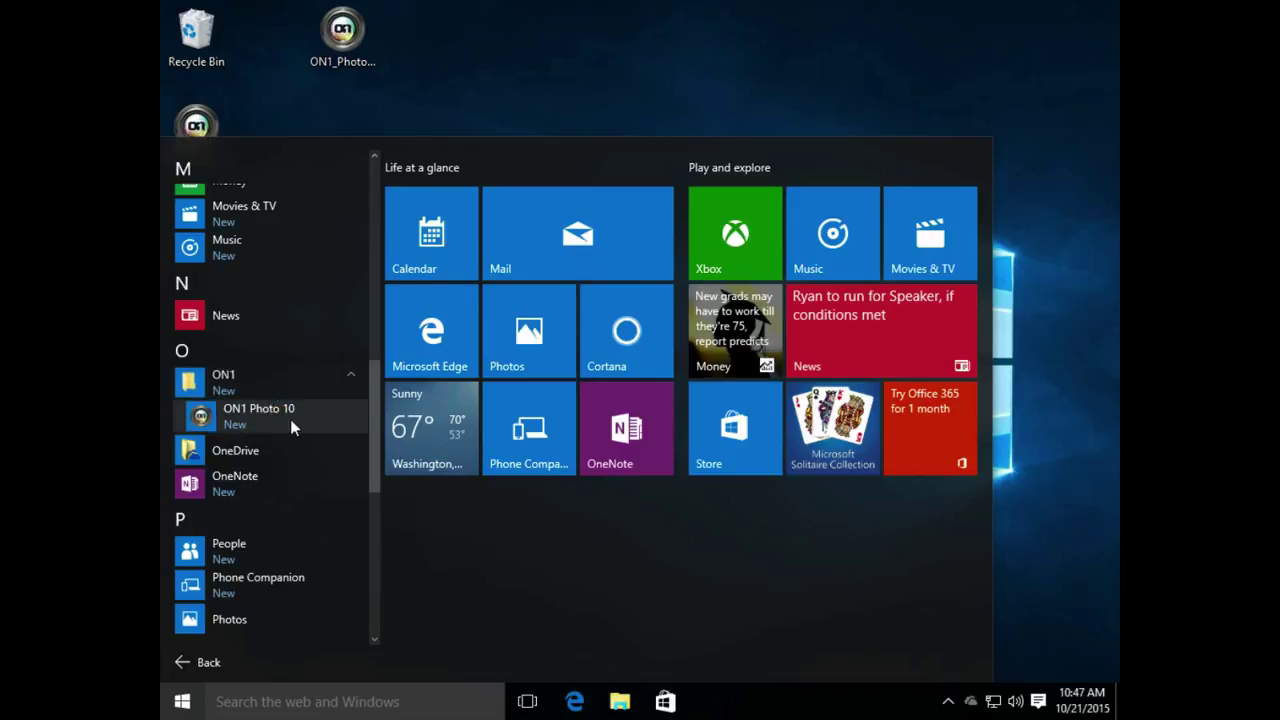